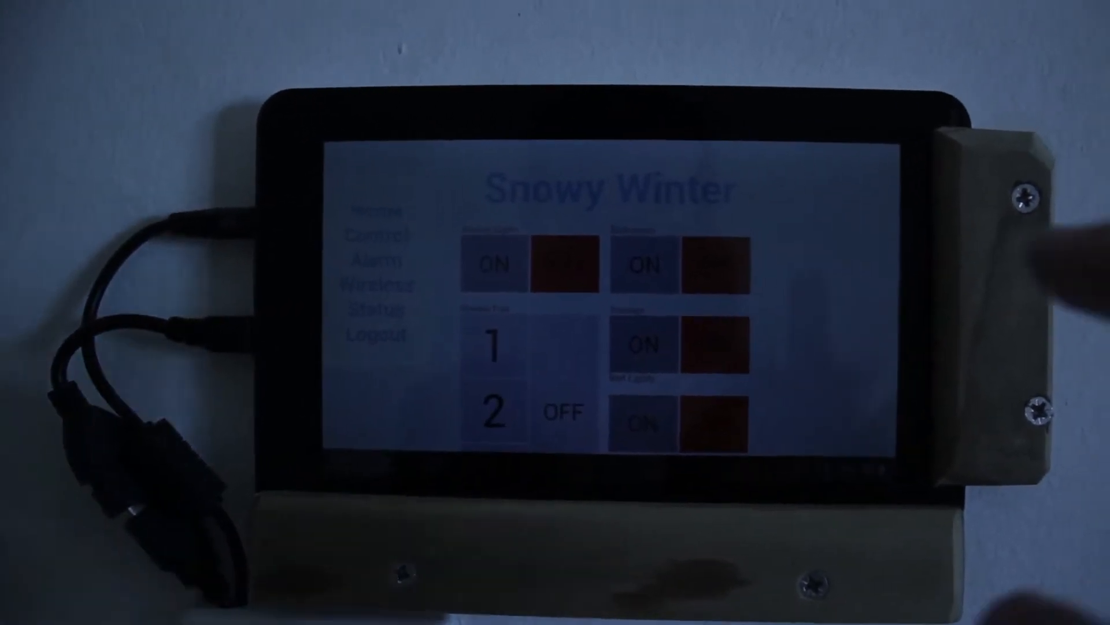
Step: Switch on Shanes Light, leaving Bathroom, Passage and Red Lights off
{"action": "left_click", "coordinate": [483, 274]}
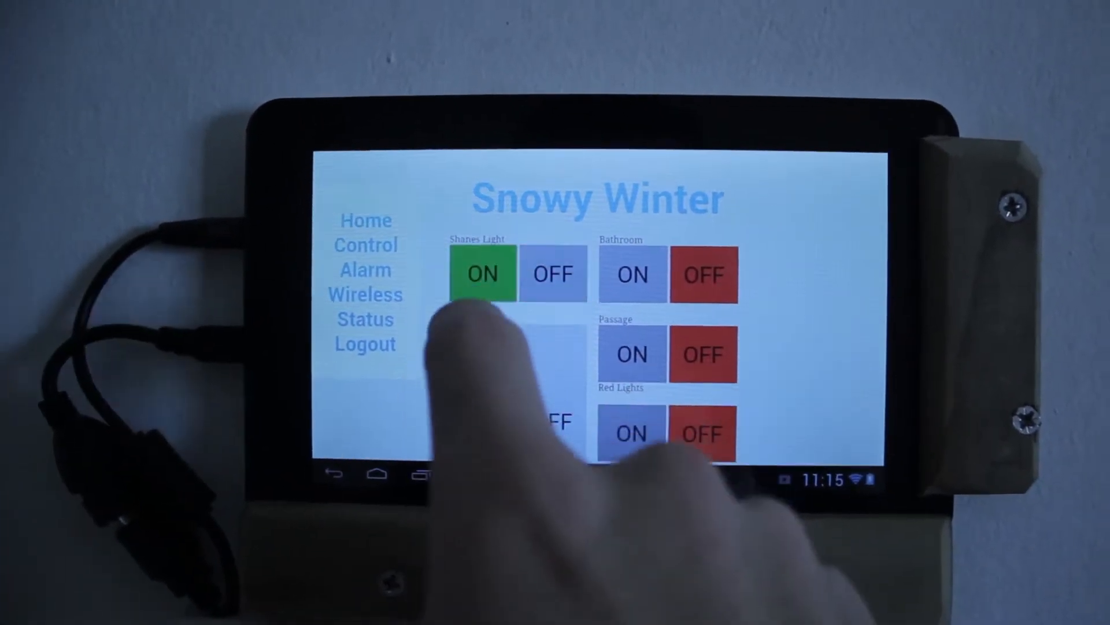